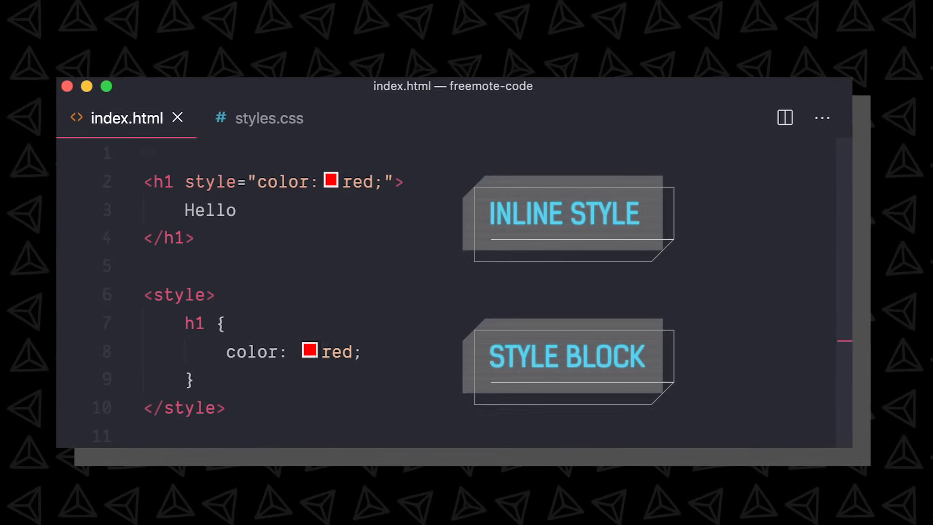
# Colour the h1 heading red using an inline style and a style block in index.html
pyautogui.click(269, 118)
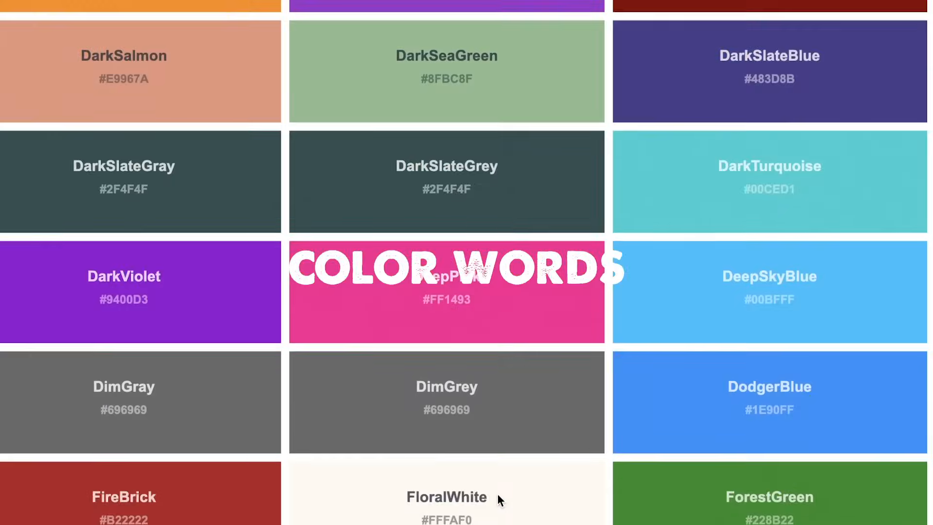
pyautogui.scroll(-3)
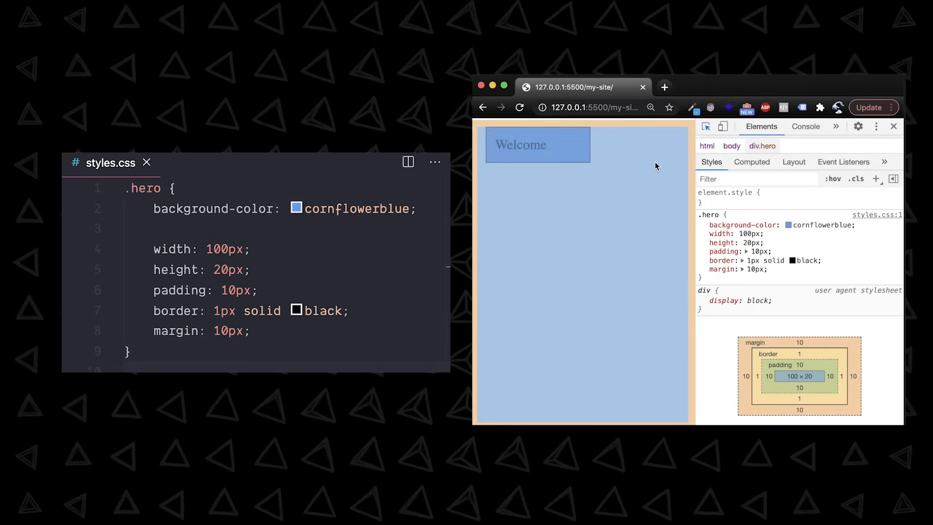
pyautogui.moveTo(546, 145)
pyautogui.write('50')
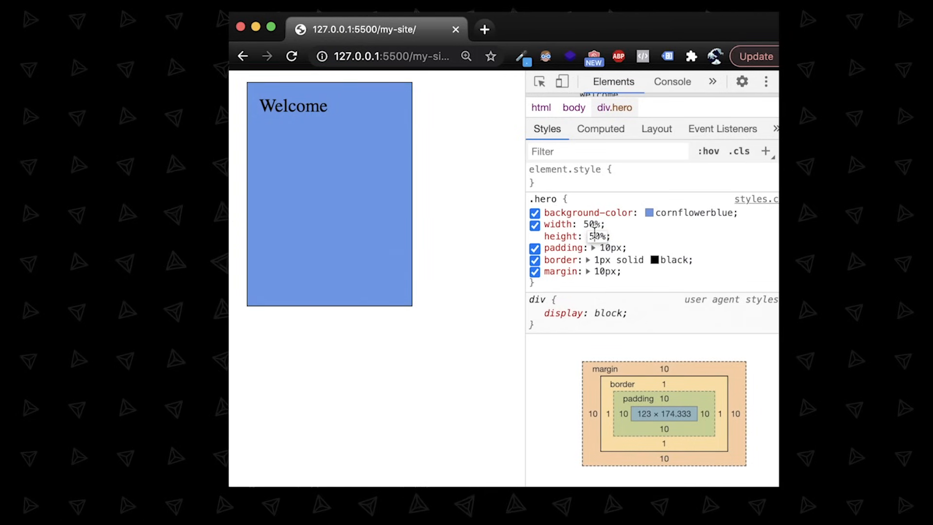
# Set .hero width to 100% and try text-align center, left and right in the Styles pane
pyautogui.write('100%')
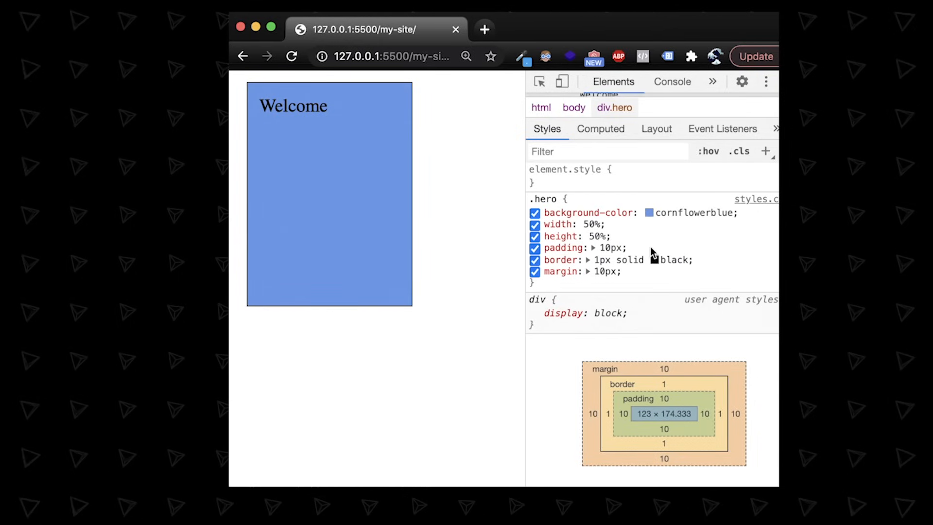
pyautogui.write('text-align: cebter;')
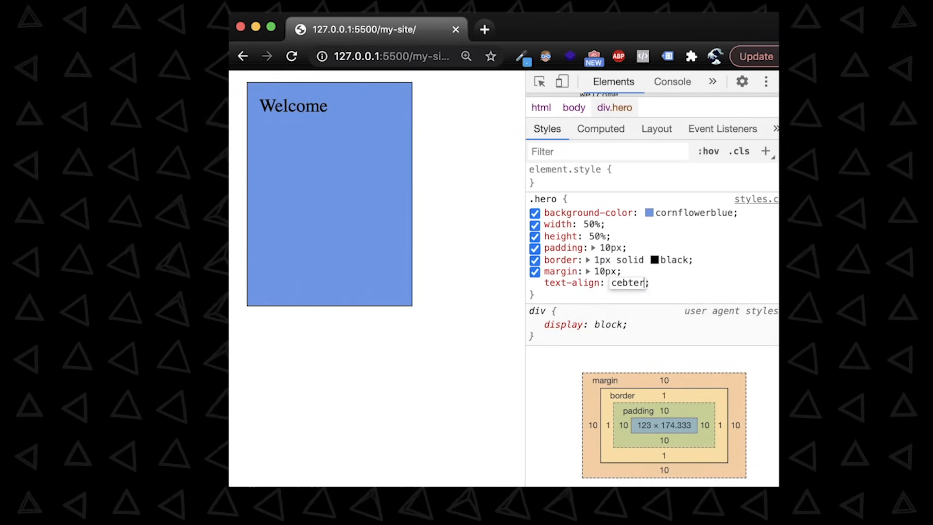
pyautogui.write('left')
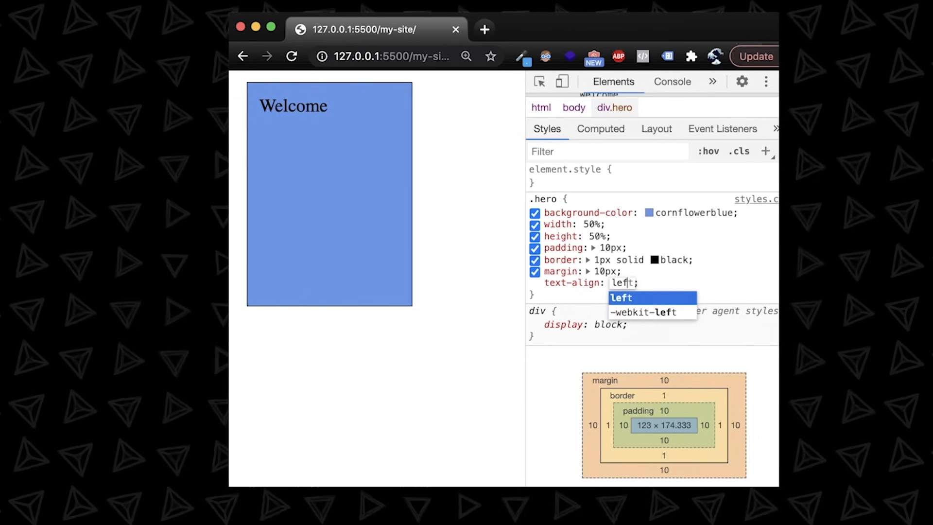
pyautogui.write('right')
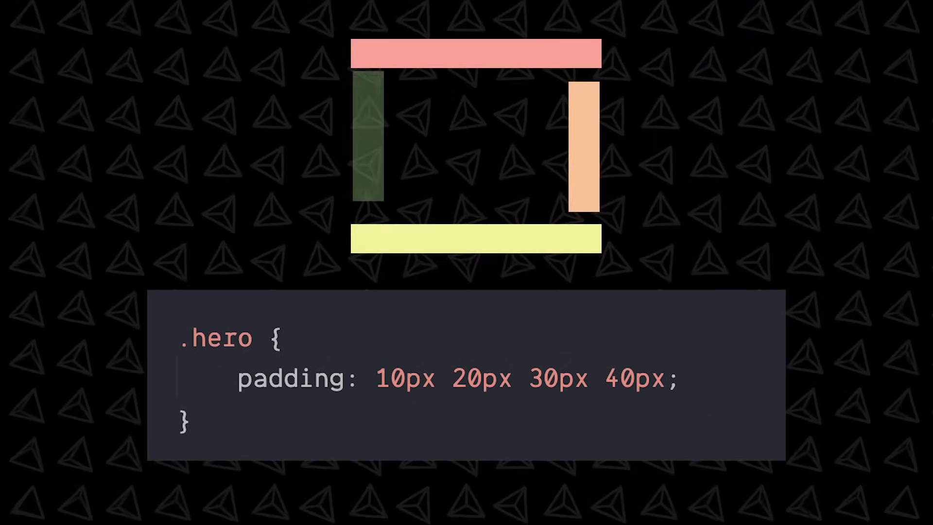
# Add a margin-top to .hero and set the html root font-size to 15px
pyautogui.write('margin-to')
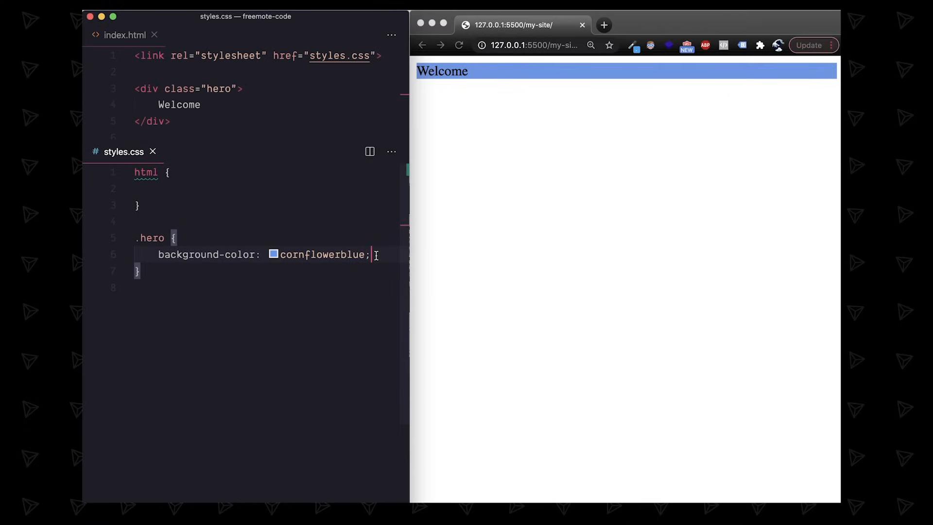
pyautogui.write('font-size: 50px;')
pyautogui.write('padding: 2rem;')
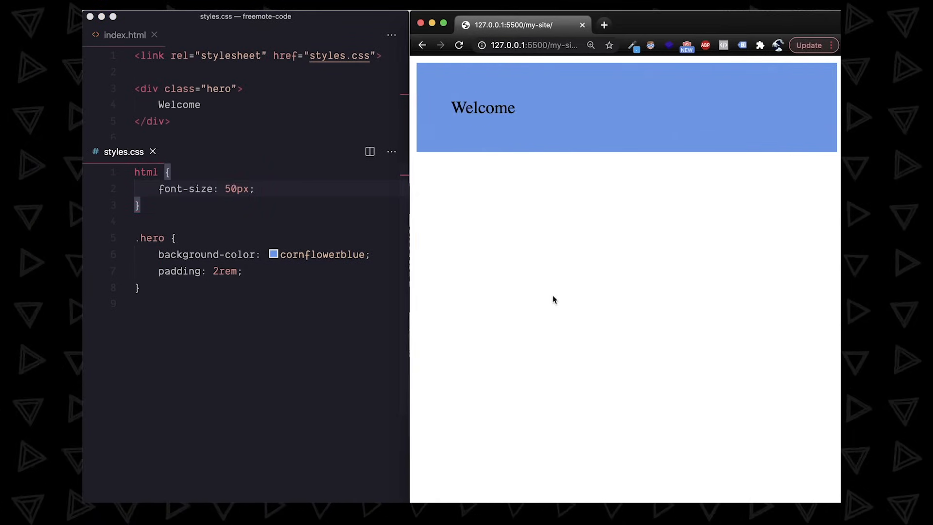
pyautogui.write('15px')
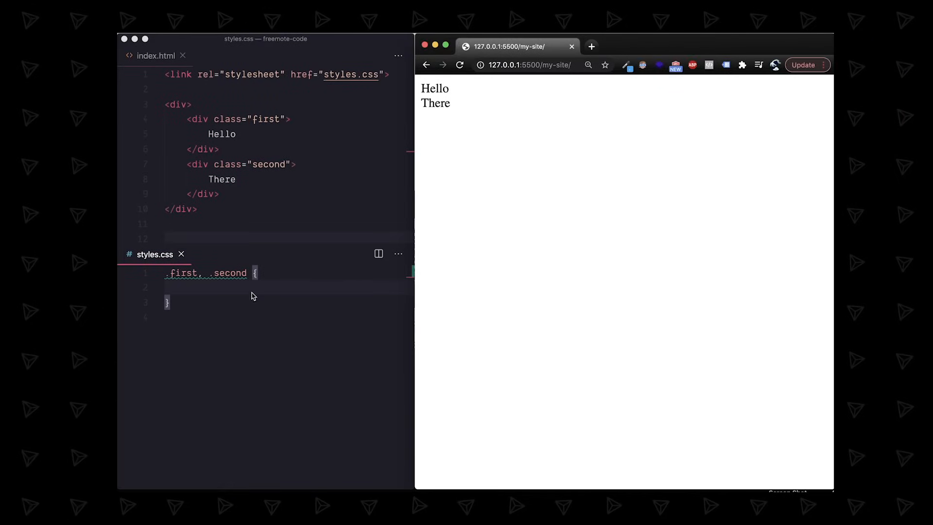
# Give .first, .second display inline, then block and inline-block, with margin 0
pyautogui.write('display: inline;')
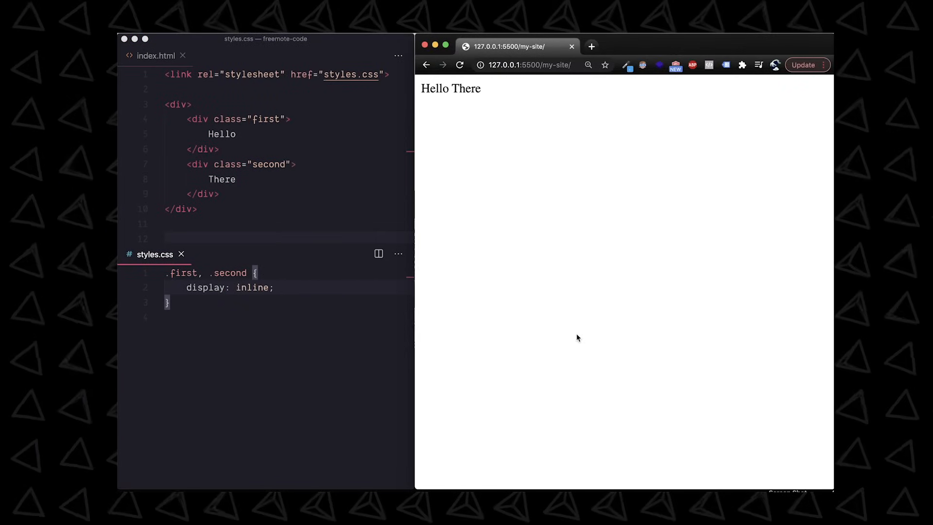
pyautogui.write('block')
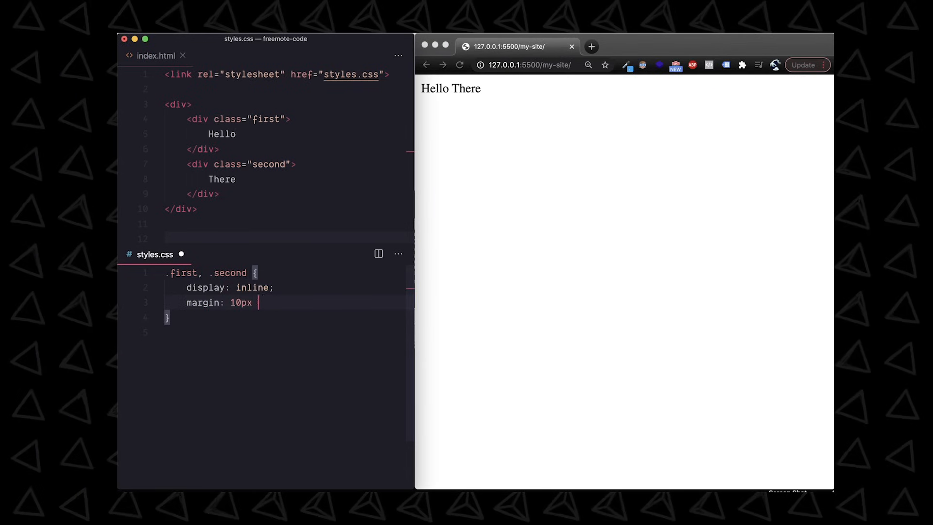
pyautogui.write('0;')
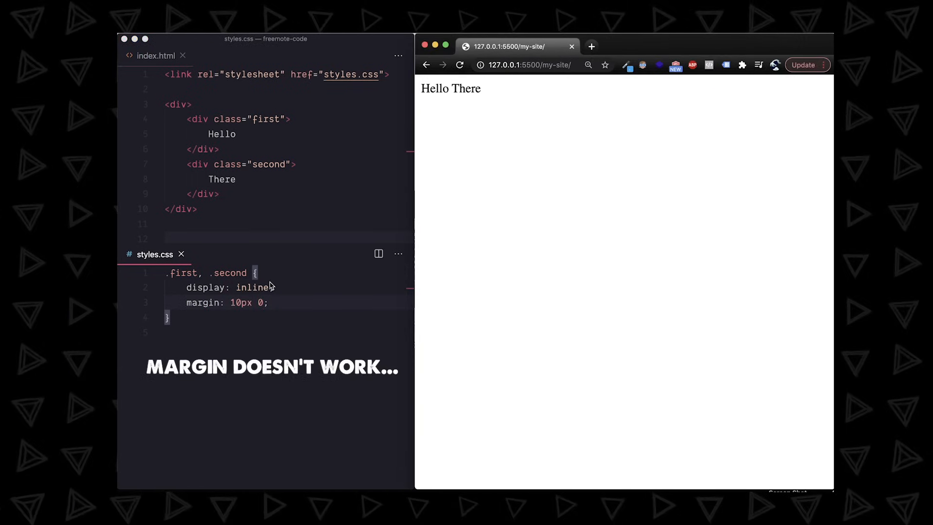
pyautogui.write('-block;')
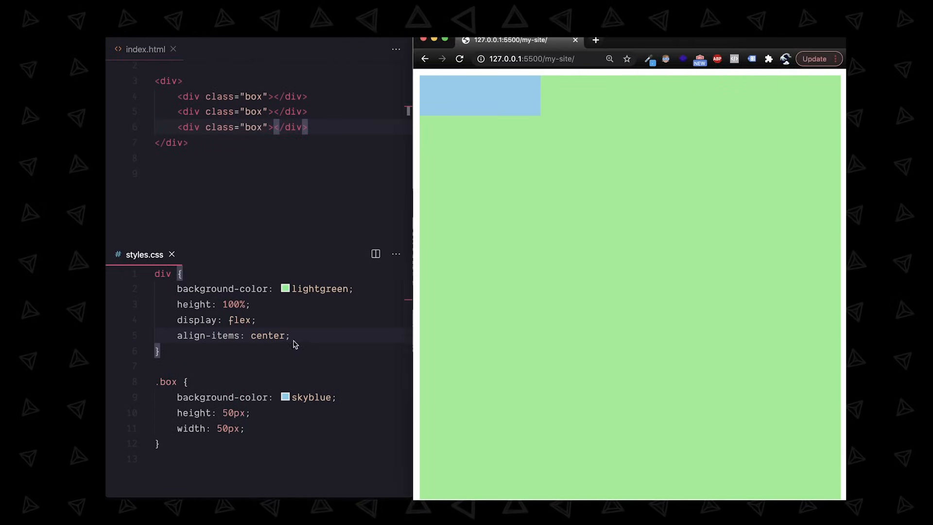
# Centre the div with justify-content center, try space-around, then set top 50%
pyautogui.write('justify-content: center;')
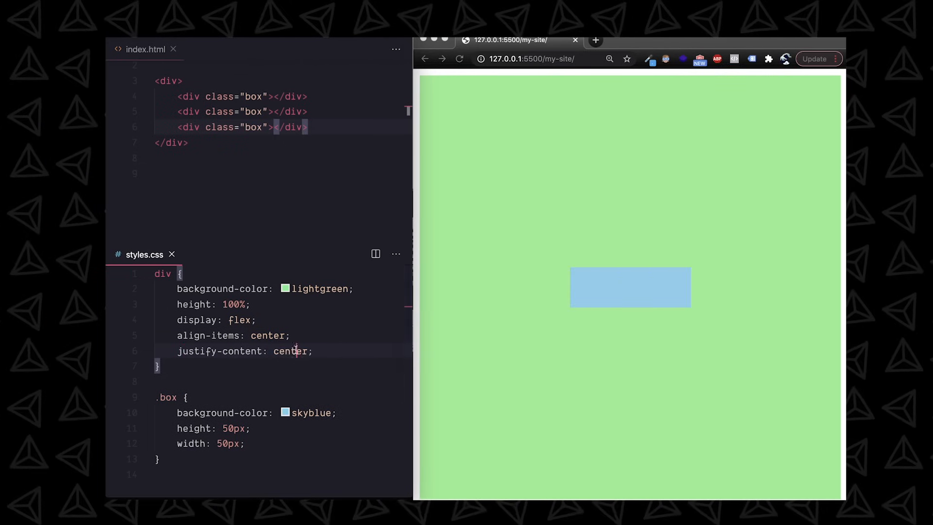
pyautogui.write('space-around')
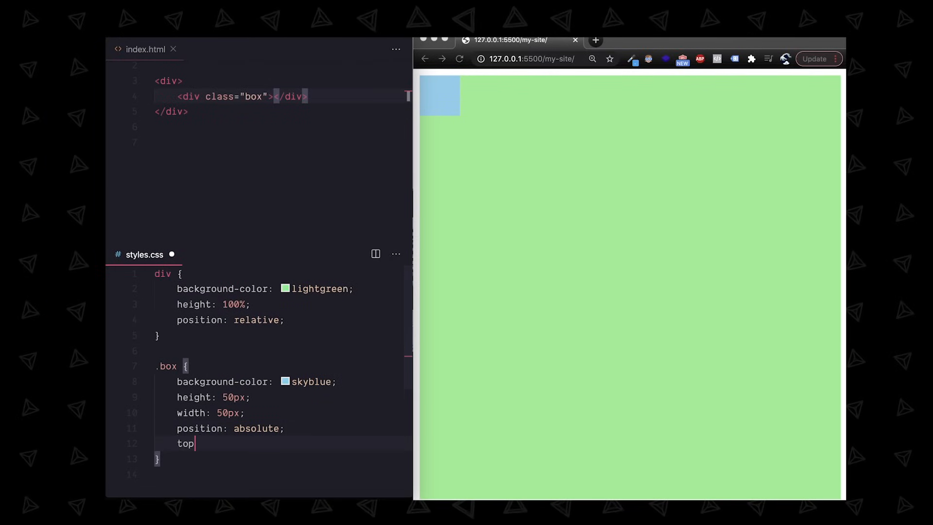
pyautogui.write(': 50%;')
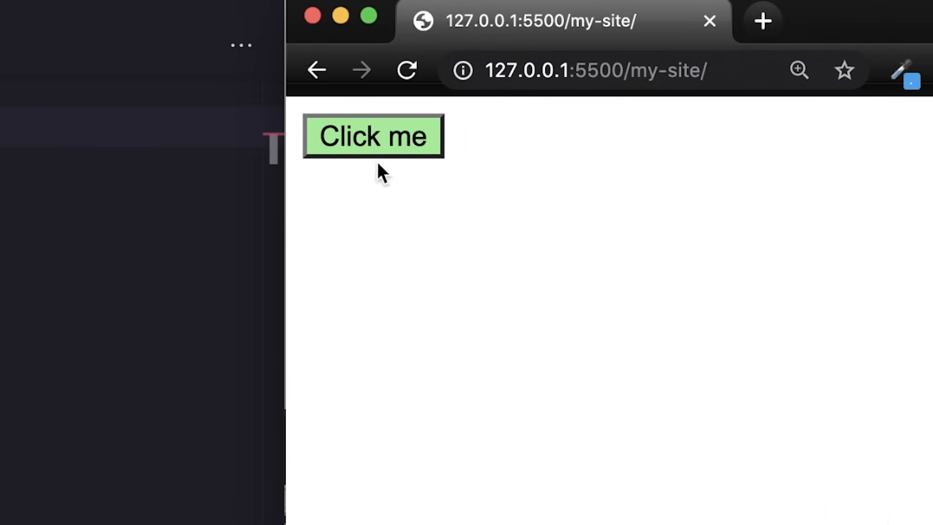
# Make button:hover transition .3s ease all and rise with translateY(-5px)
pyautogui.click(373, 136)
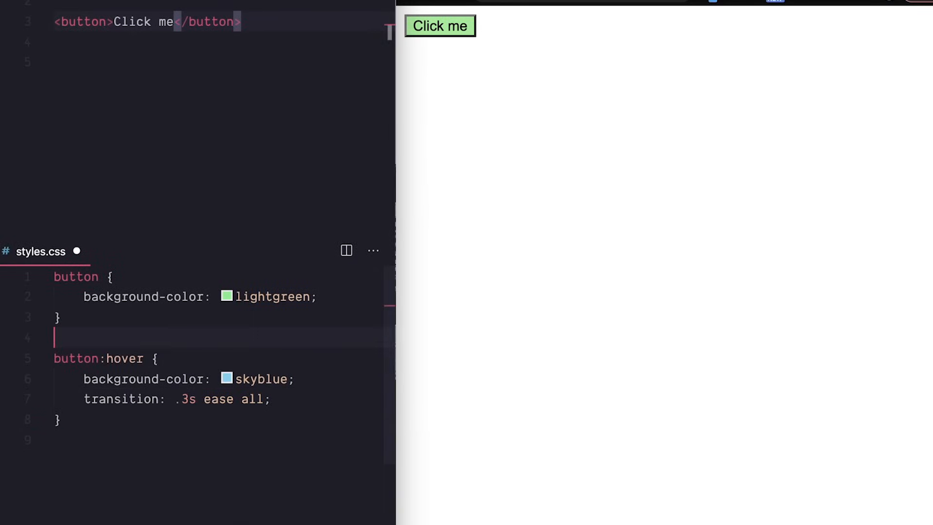
pyautogui.write('transition: .3s ease all;')
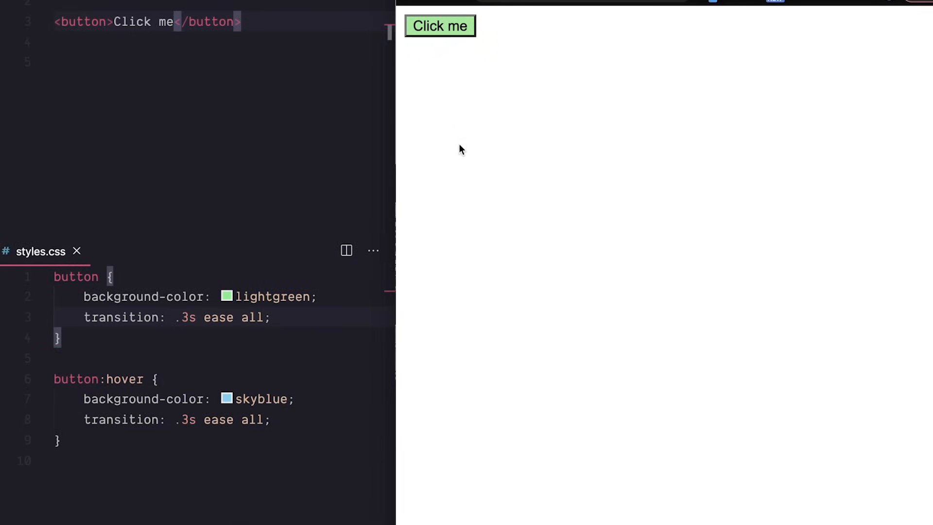
pyautogui.write('transform: translate')
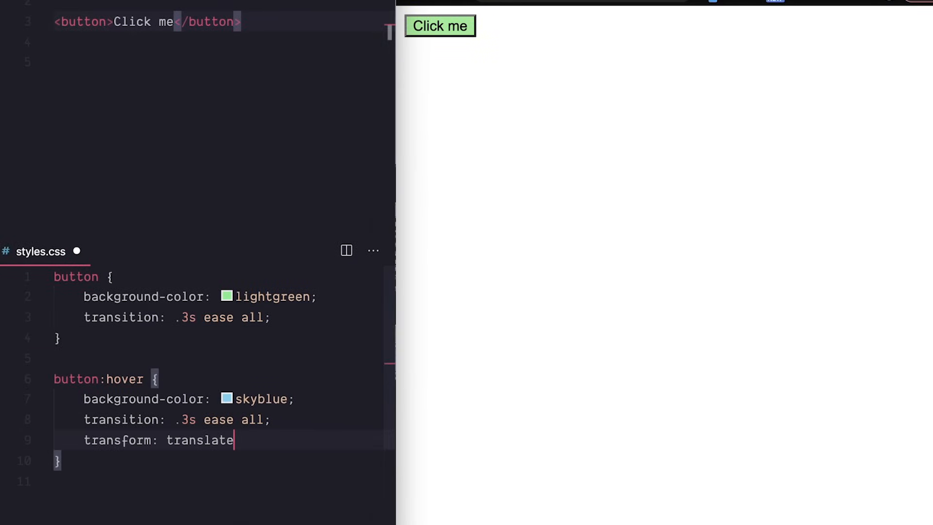
pyautogui.write('Y(-5px);')
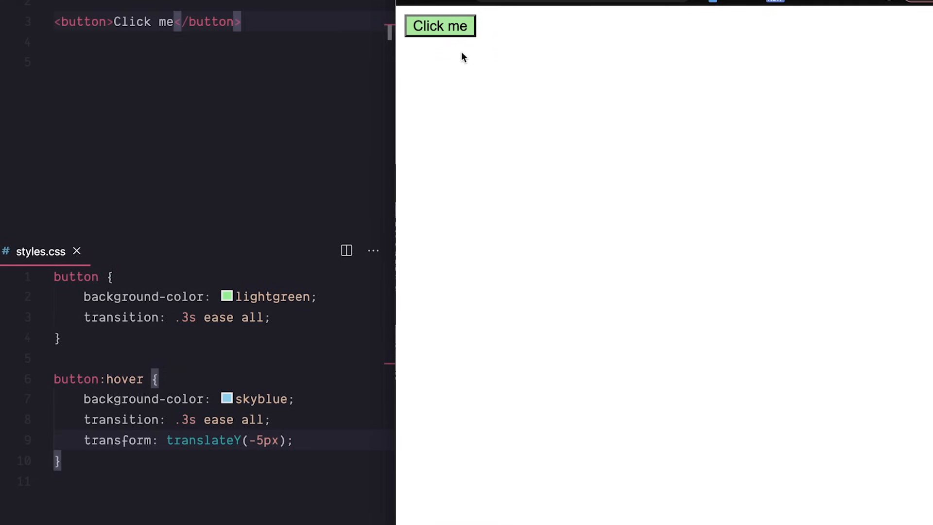
pyautogui.moveTo(457, 29)
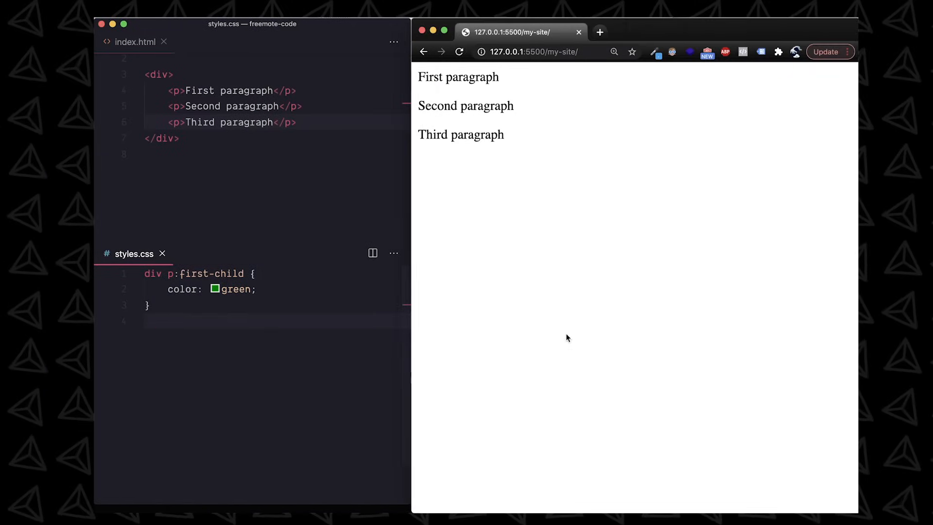
# Start a div p:nth-child(2) rule for the second paragraph
pyautogui.write('div p:nth-child(2) {')
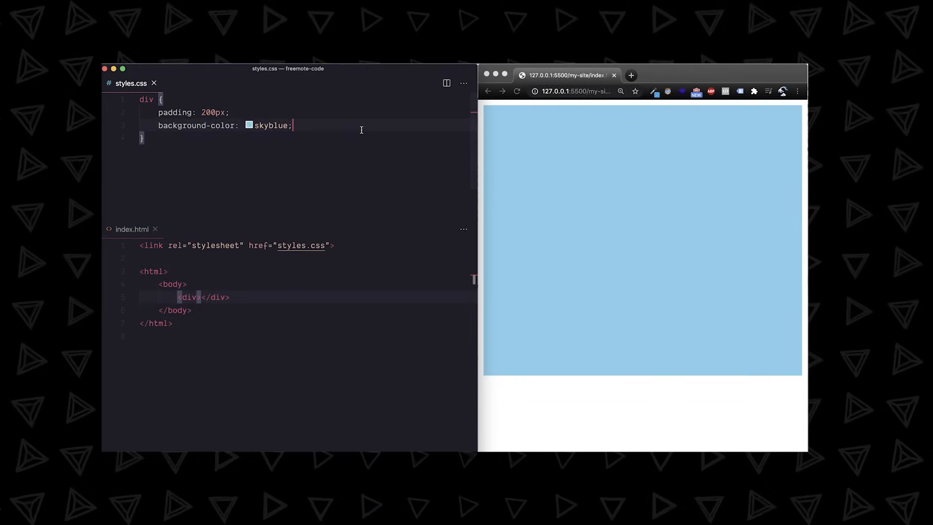
# Set the div background-image to url('drake.png') with background-size fixed
pyautogui.write("background-image: url('drake.png');")
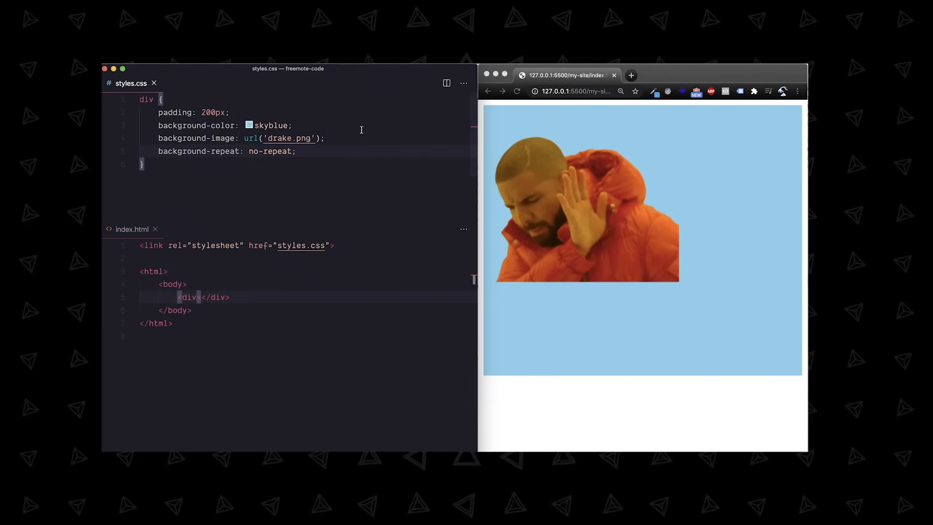
pyautogui.write('background-size: fixed;')
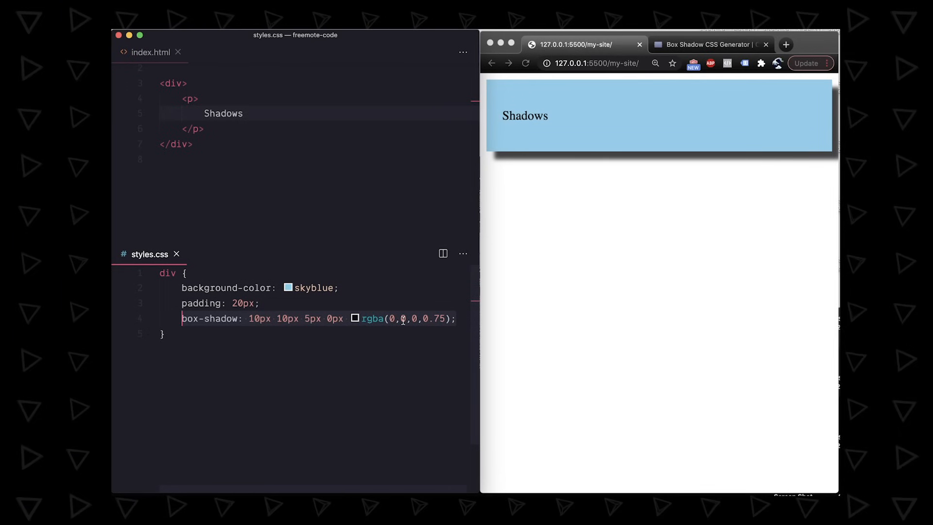
pyautogui.click(708, 45)
pyautogui.write('box shado')
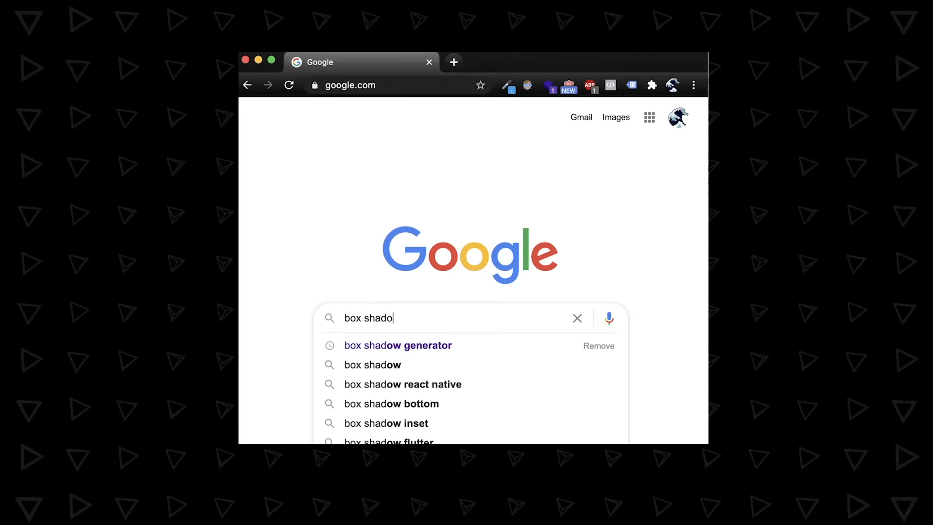
# Search Google for css spin animation and open the CodePen result
pyautogui.click(398, 345)
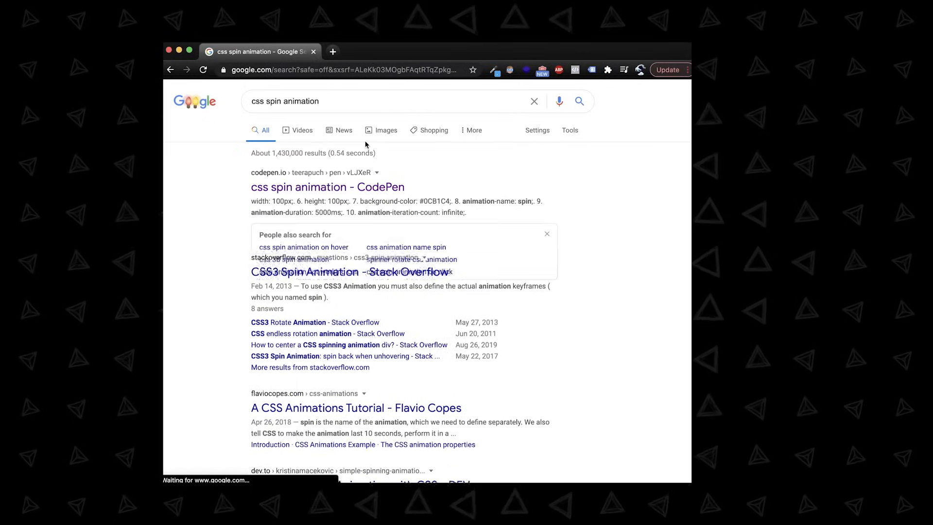
pyautogui.click(329, 188)
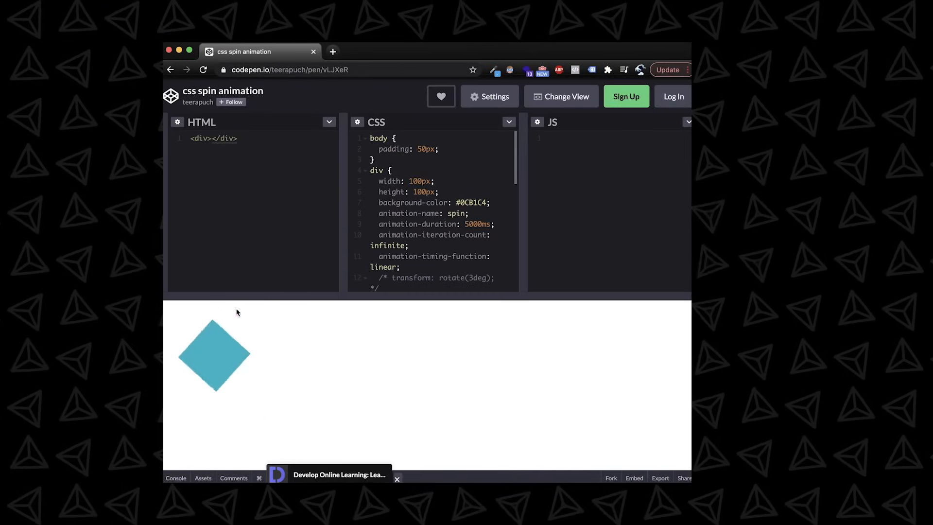